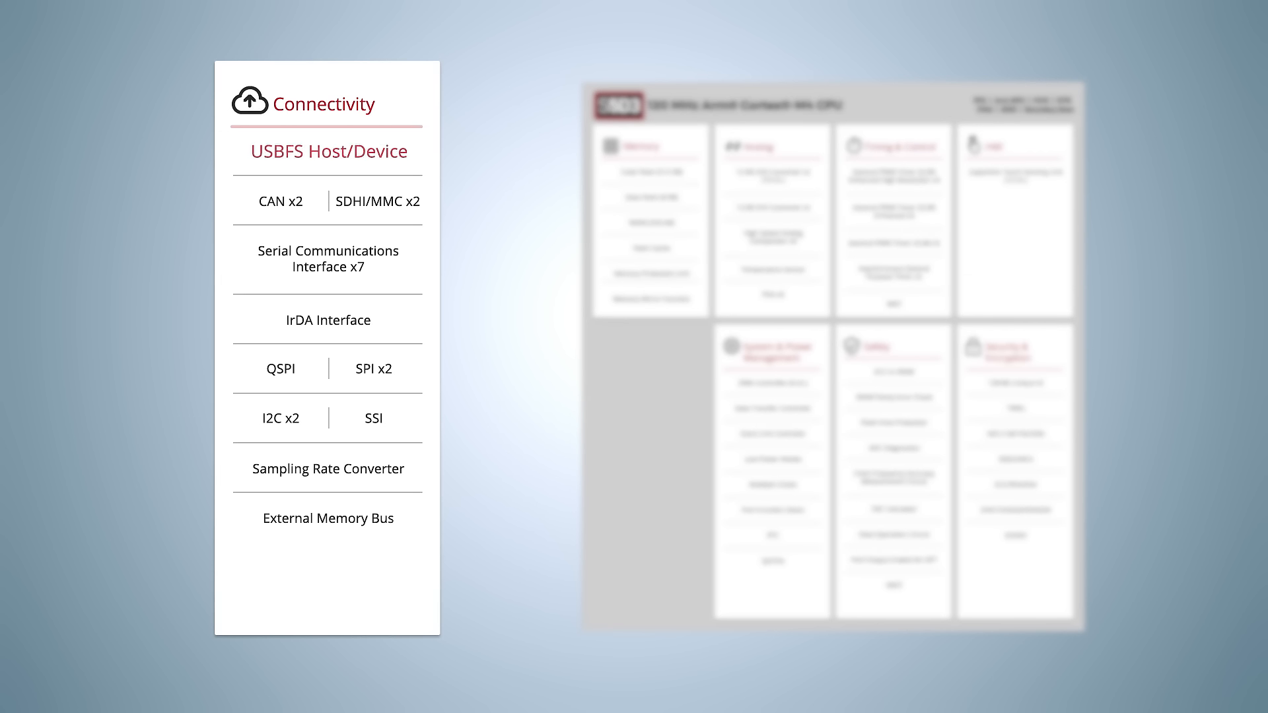
# Collapse the enlarged Connectivity panel back into the full S5D3 block diagram.
pyautogui.click(372, 369)
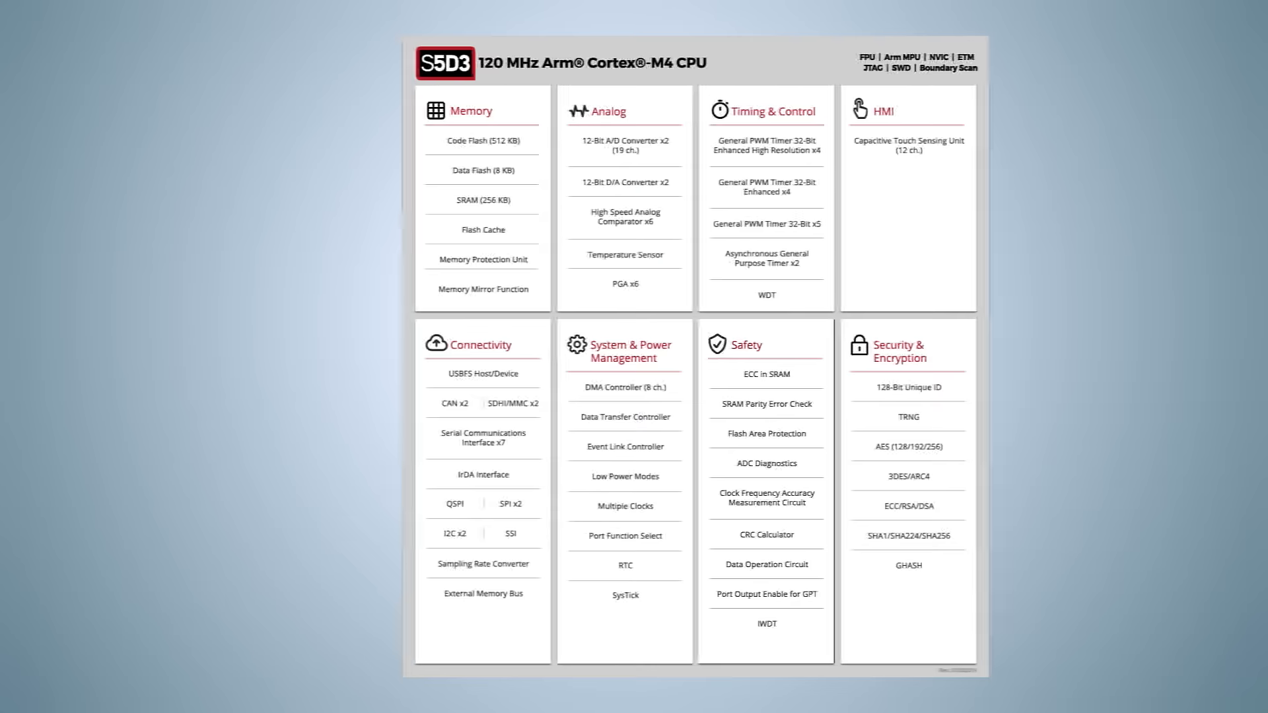
# Enlarge the Safety group and highlight CRC Calculator, then Flash Area Protection.
pyautogui.click(744, 345)
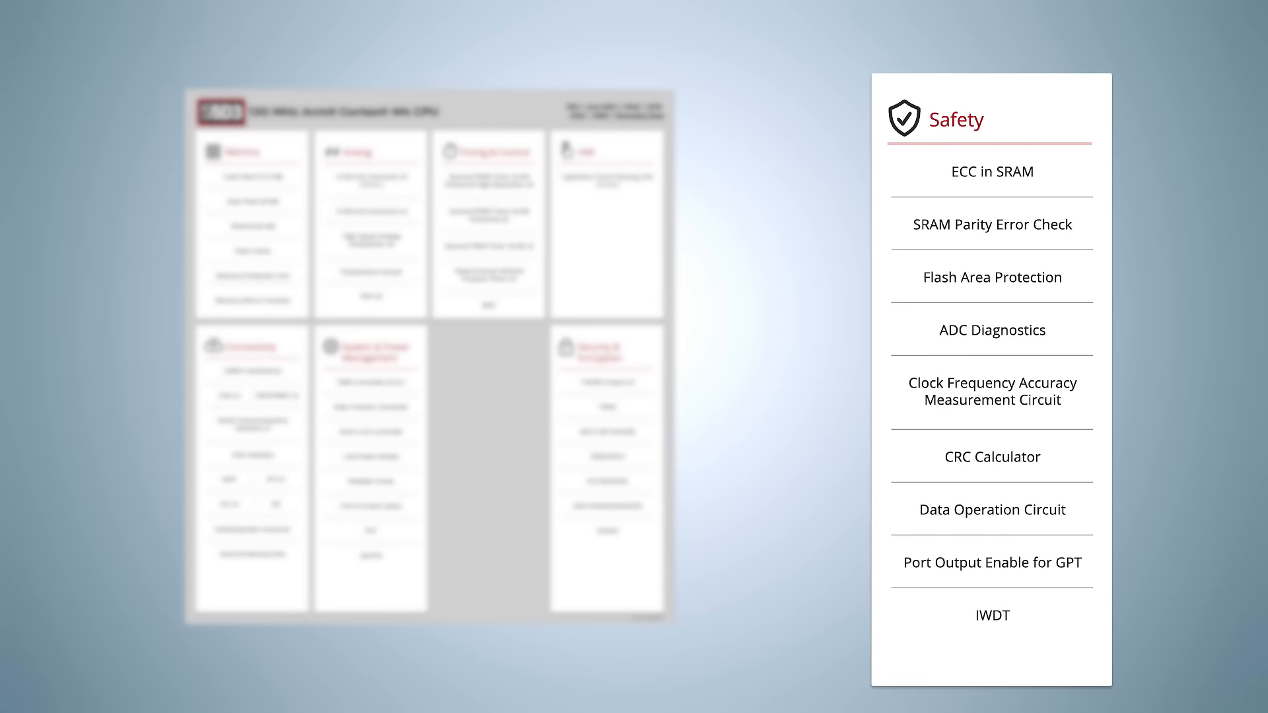
pyautogui.click(992, 457)
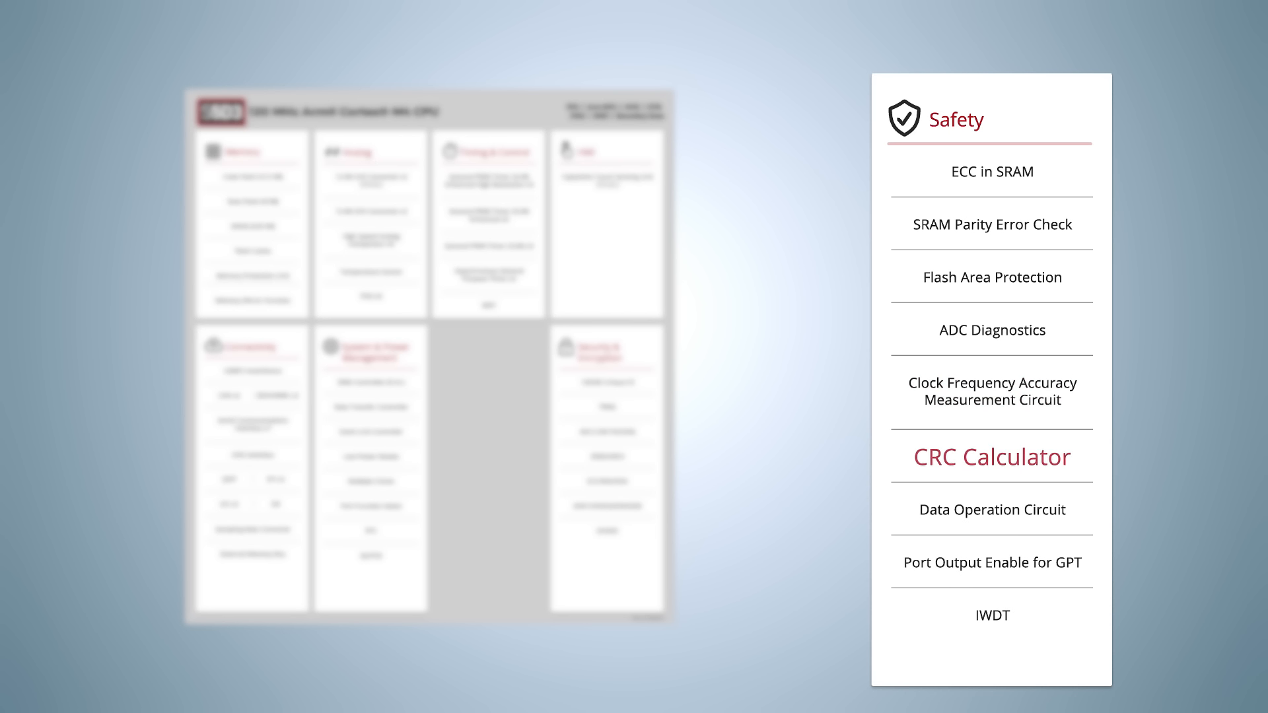
pyautogui.click(992, 276)
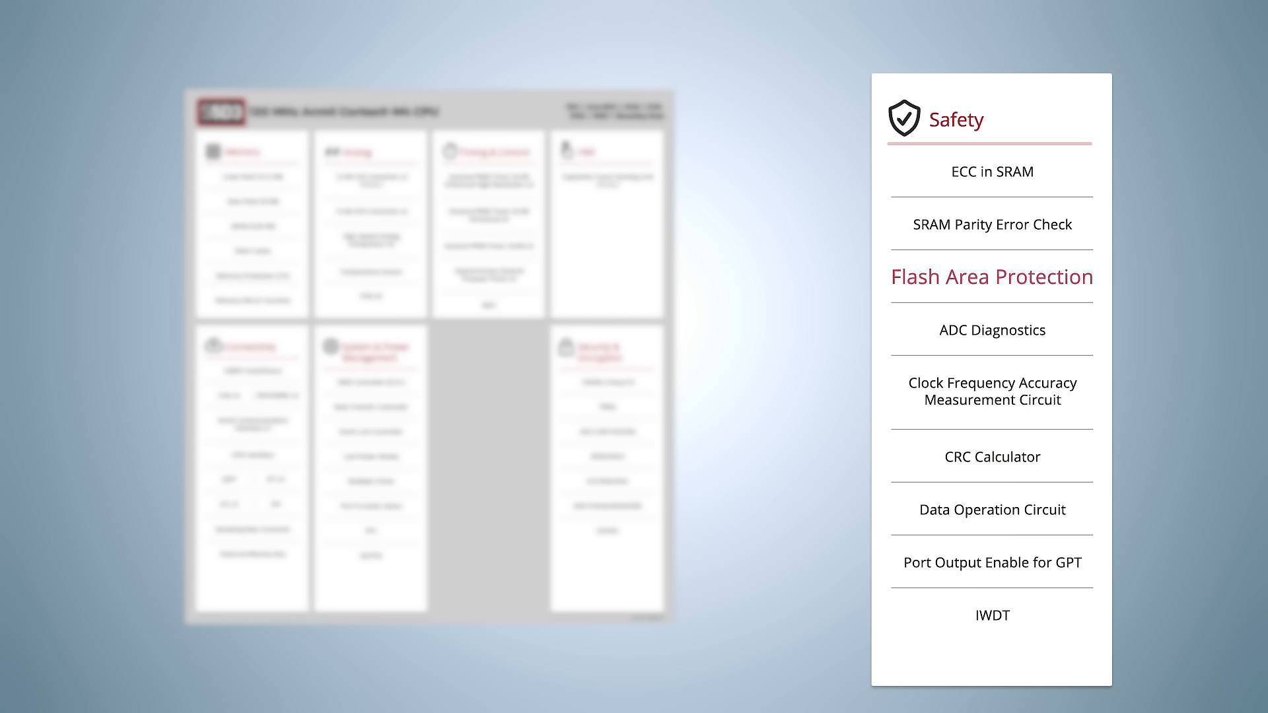
pyautogui.click(992, 331)
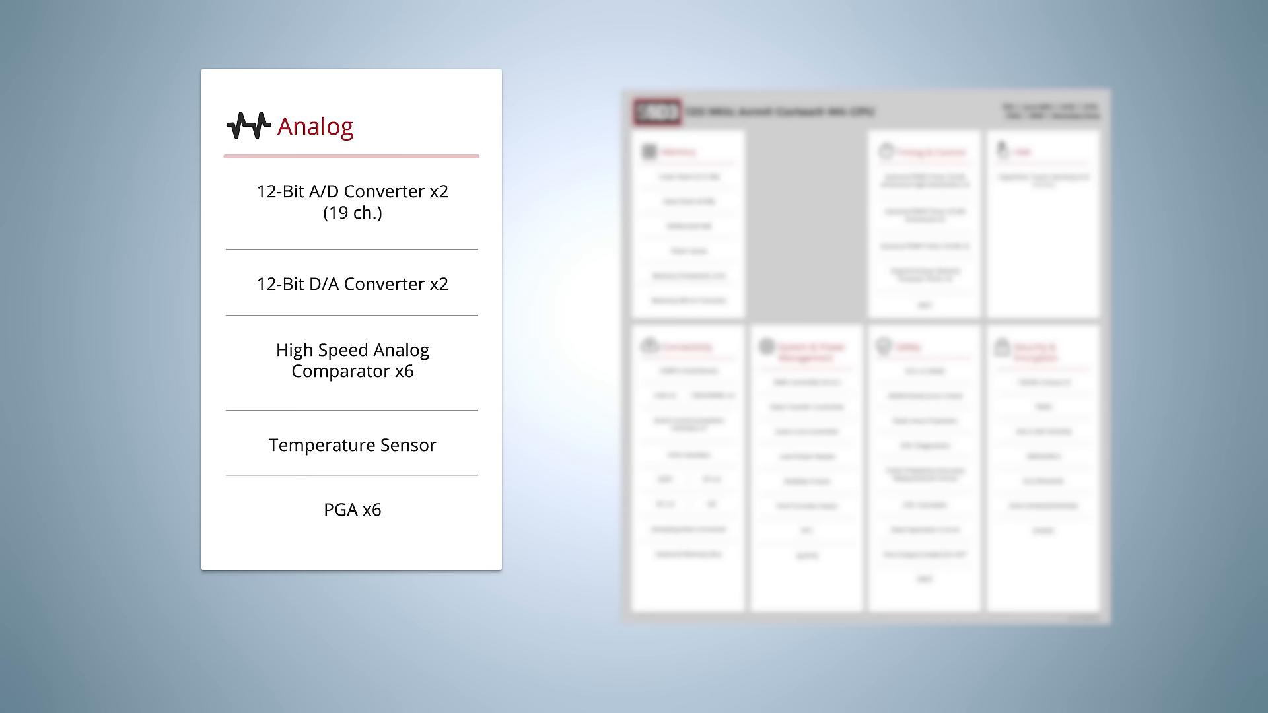
# Enlarge the Analog group showing A/D and D/A converters, comparators, temperature sensor and PGA.
pyautogui.click(351, 201)
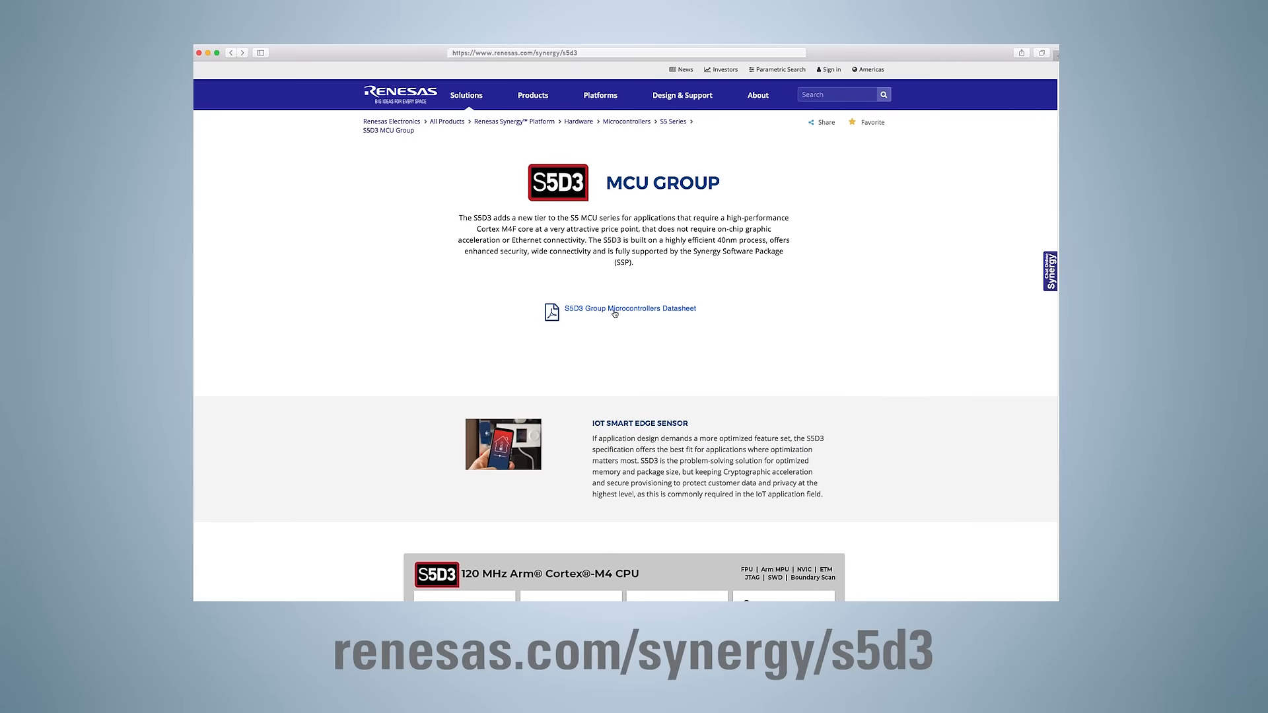
pyautogui.moveTo(617, 315)
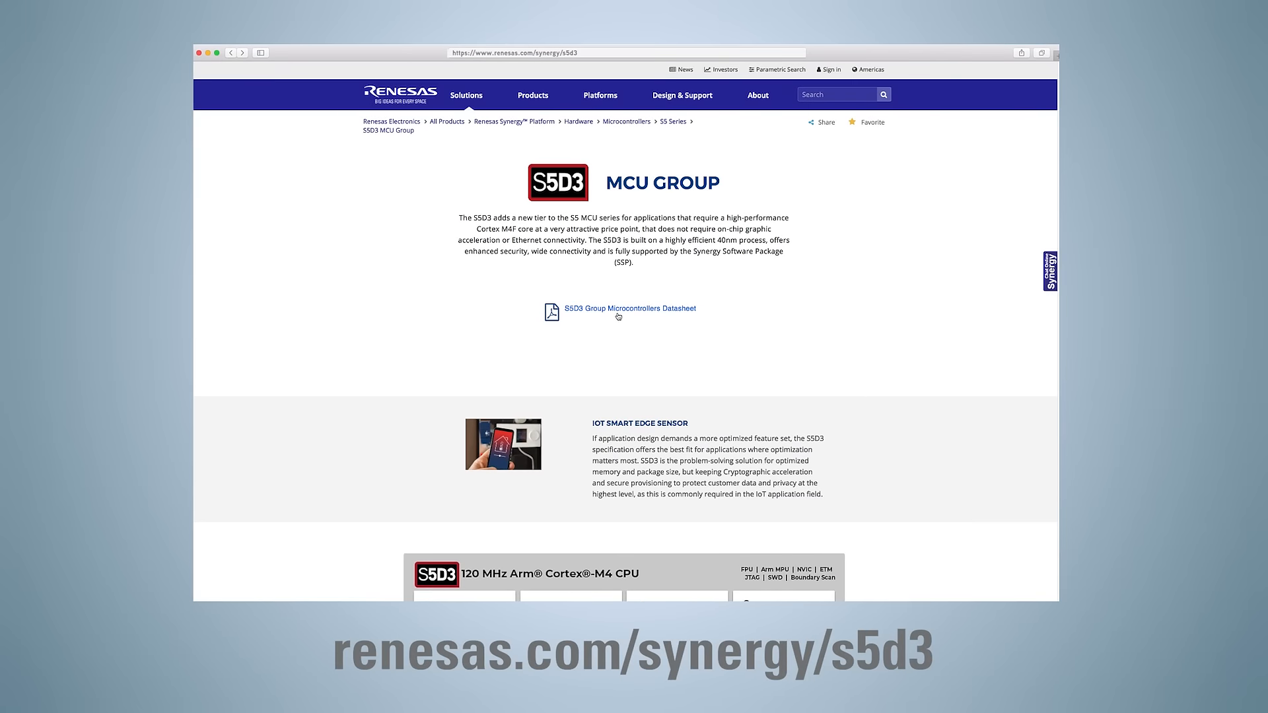
pyautogui.moveTo(781, 335)
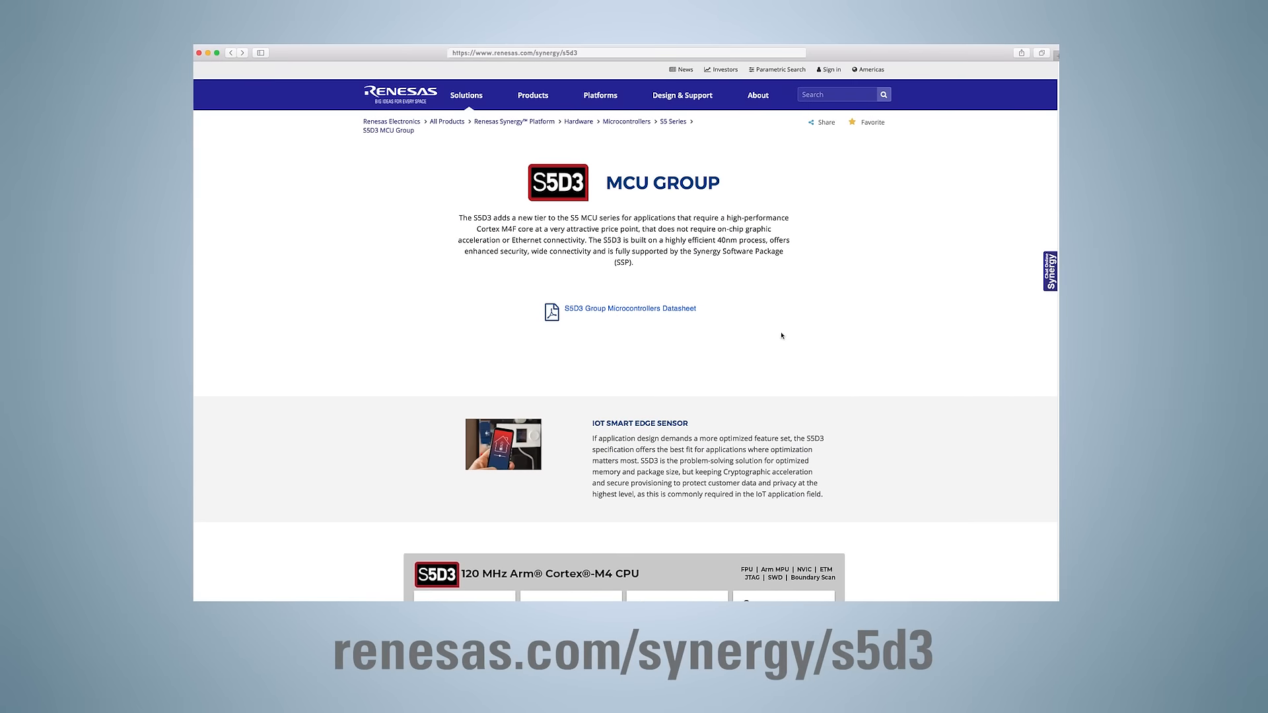
# Scroll the S5D3 MCU Group page down to reveal the full block diagram.
pyautogui.scroll(-3)
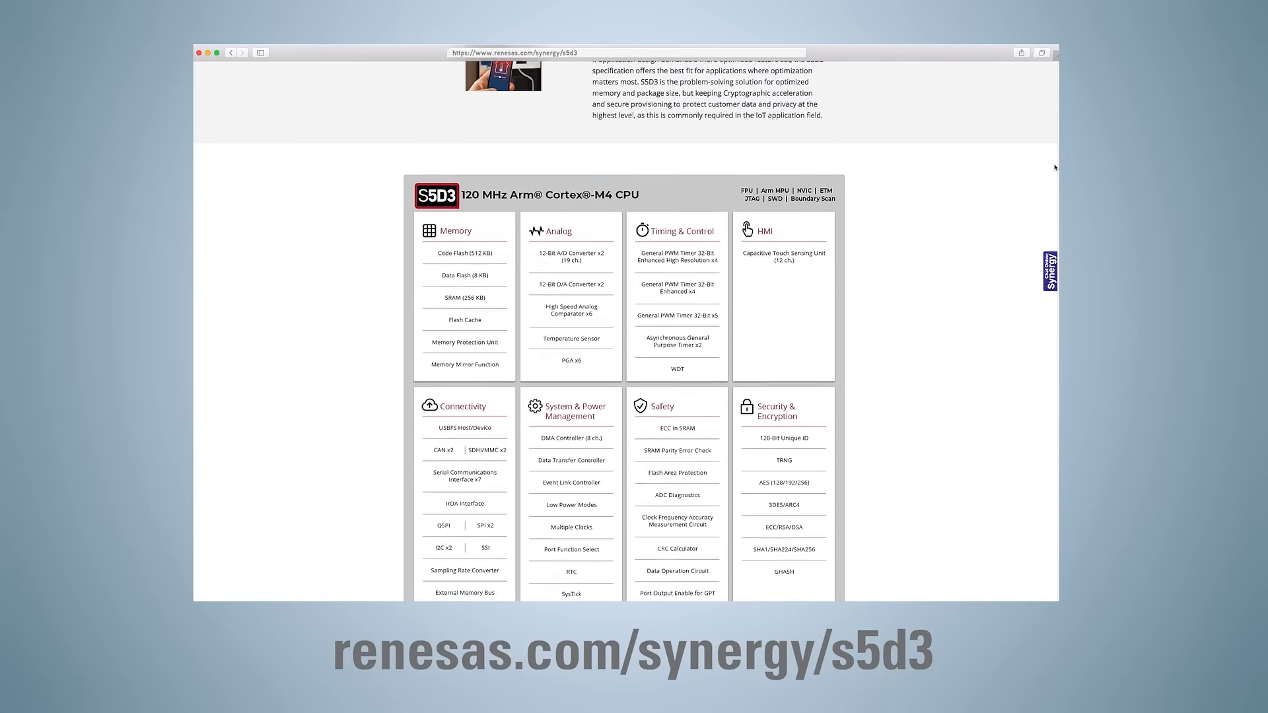